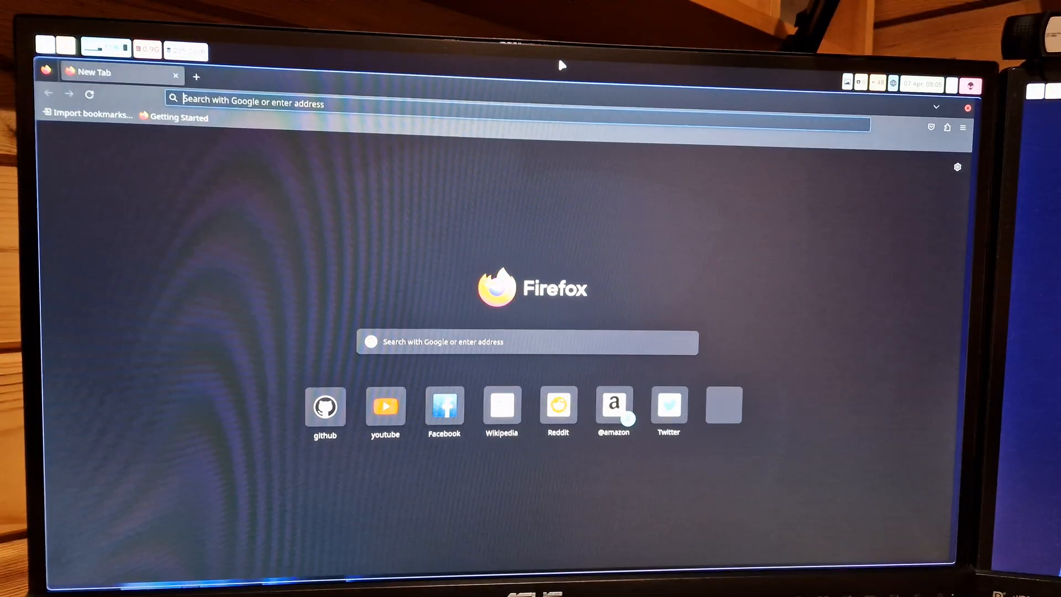
Step: Reopen the 'Issues · hyprwm/Hyprland · GitHub' dpms-off Dell monitor issue from Firefox history
{"action": "left_click", "coordinate": [962, 129]}
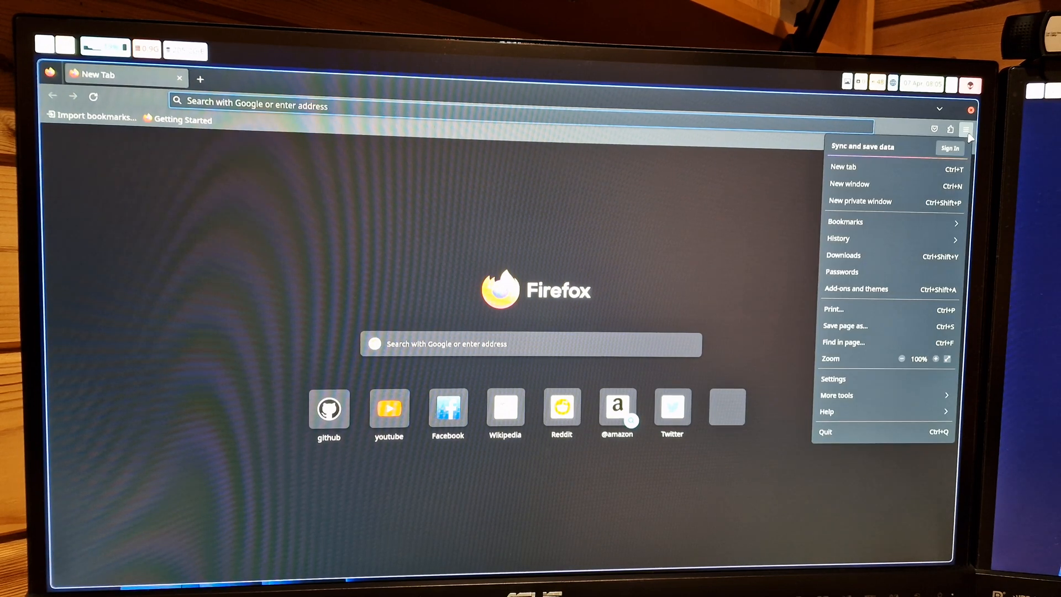
{"action": "mouse_move", "coordinate": [925, 239]}
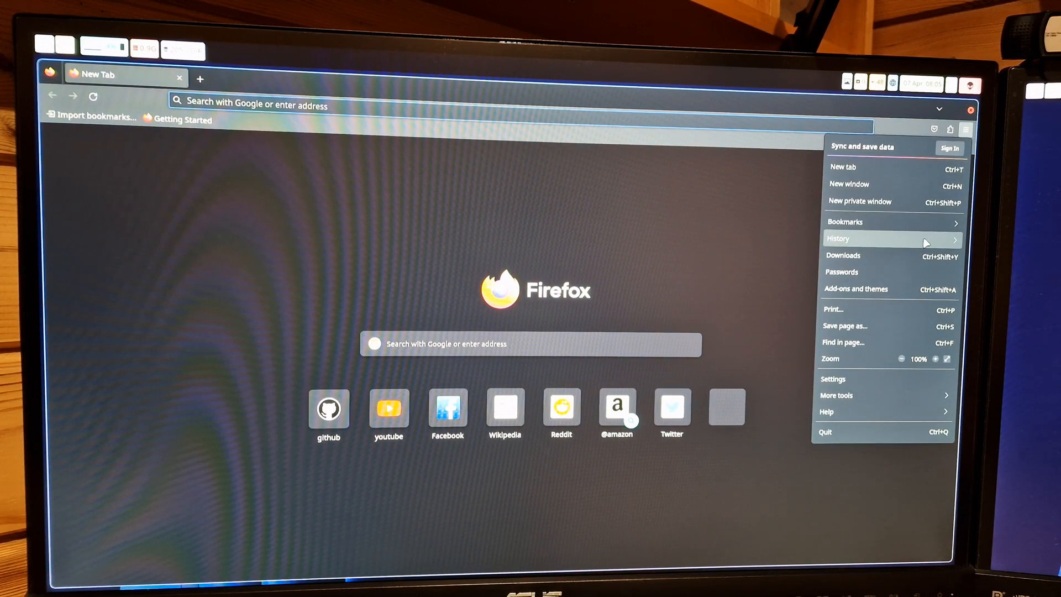
{"action": "left_click", "coordinate": [839, 238]}
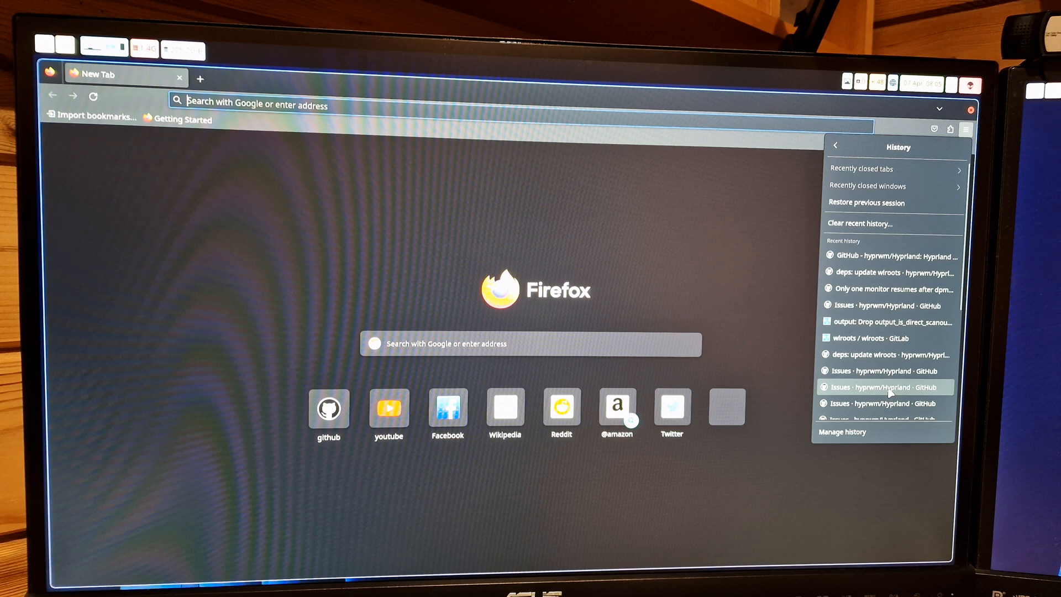
{"action": "left_click", "coordinate": [882, 387]}
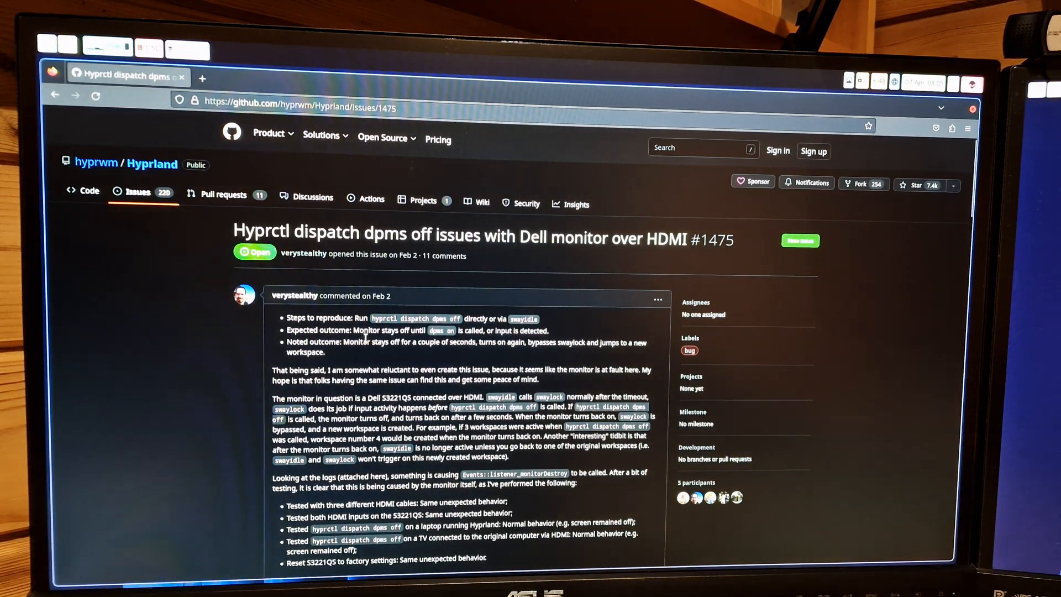
{"action": "scroll", "scroll_direction": "down", "scroll_amount": 3}
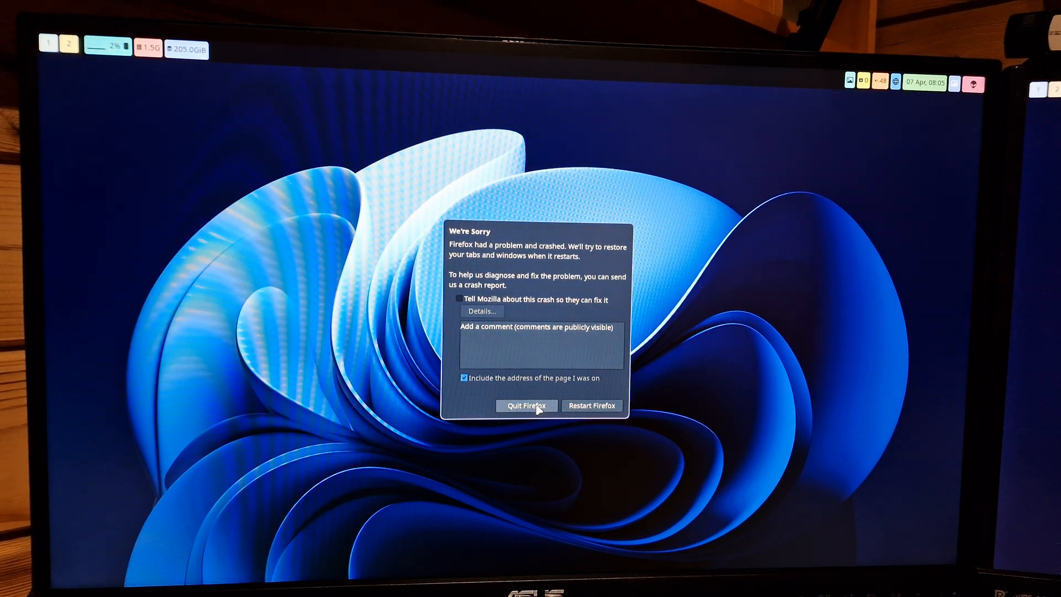
Step: Choose Quit Firefox in the 'We're Sorry' crash dialog
{"action": "left_click", "coordinate": [527, 405]}
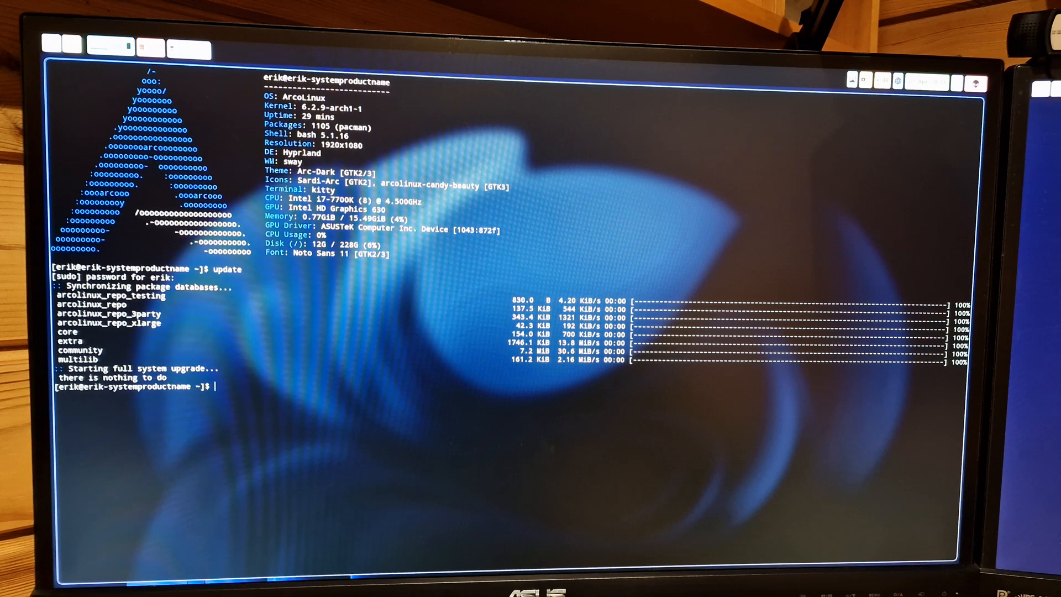
Step: Type 'sudo pacman -S hyprl' and tab-complete to list the hyprland package variants
{"action": "type", "text": "sudo pacman -S h"}
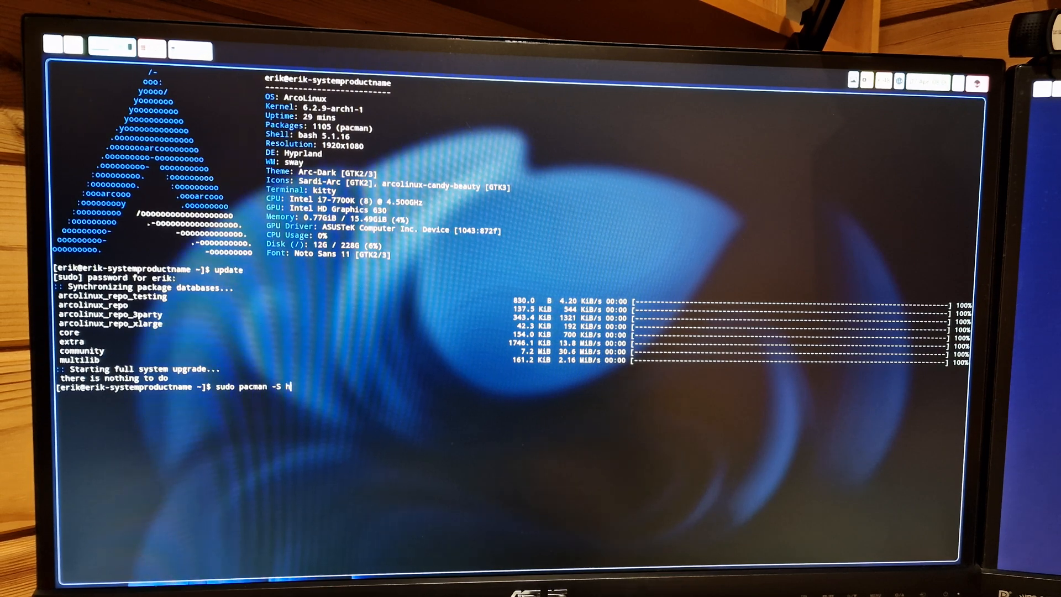
{"action": "type", "text": "yprland"}
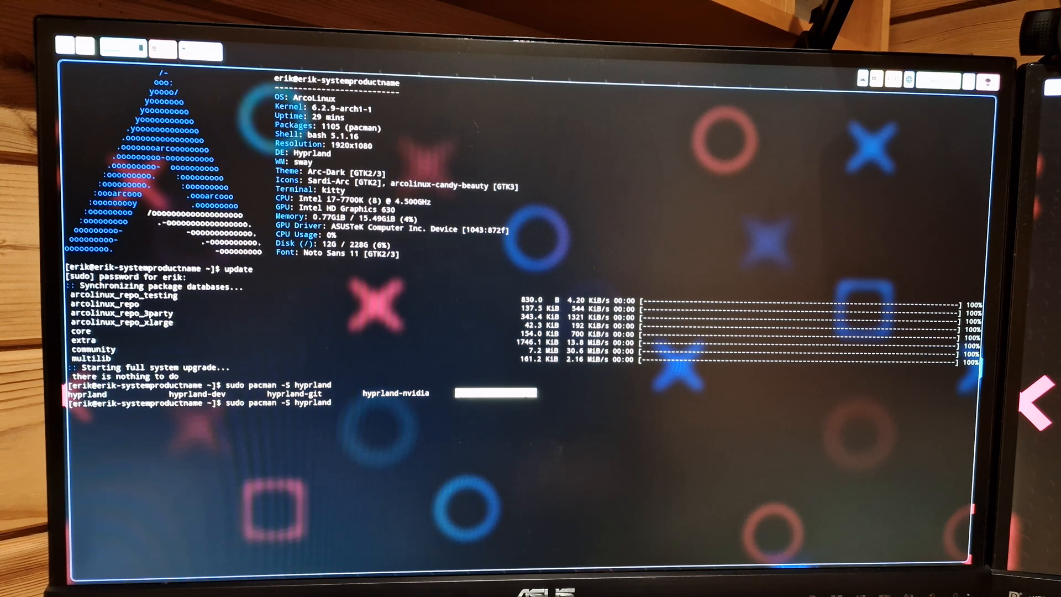
Step: Cancel the hyprland install and type 'sudo pacman -S arcolinux-hypr…' instead
{"action": "key", "text": "ctrl+c"}
{"action": "type", "text": "sudo pacman -S arcolinux-h"}
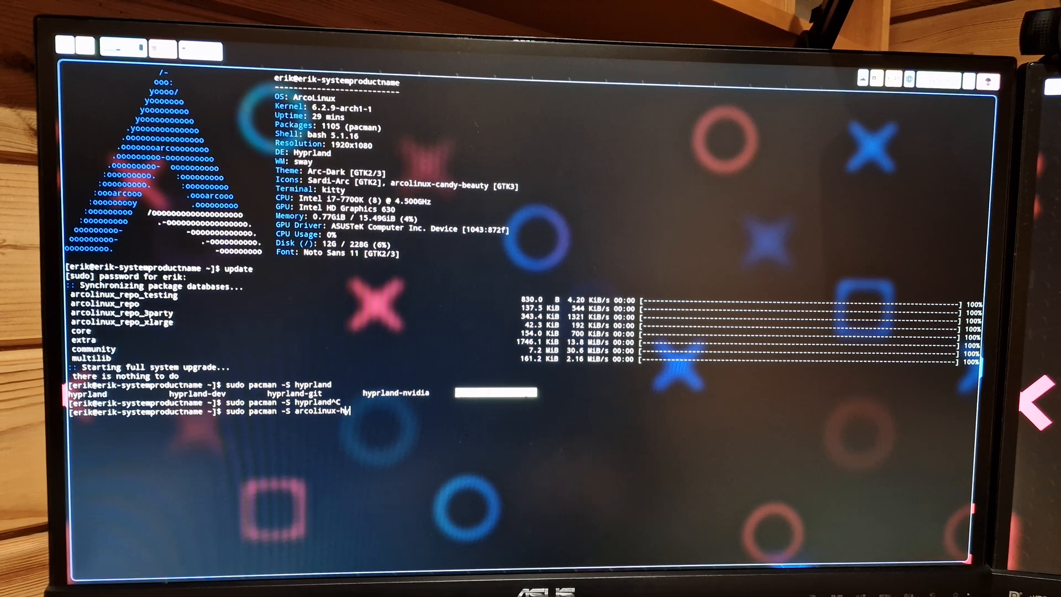
{"action": "type", "text": "yprl"}
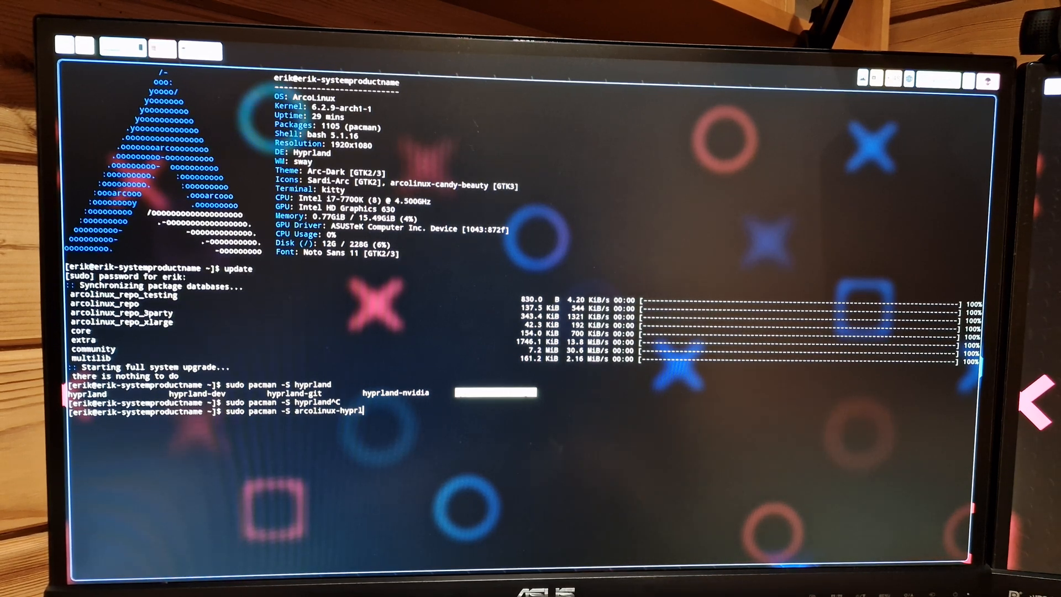
{"action": "type", "text": "-"}
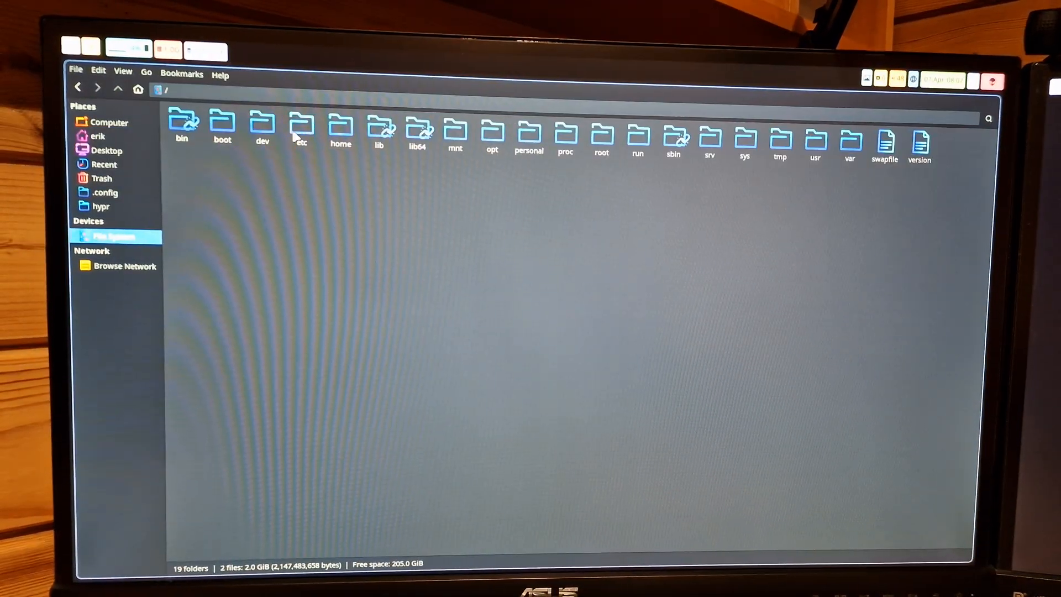
Step: Copy the hypr folder from /etc/skel/.config, then go to the home .config folder
{"action": "double_click", "coordinate": [301, 126]}
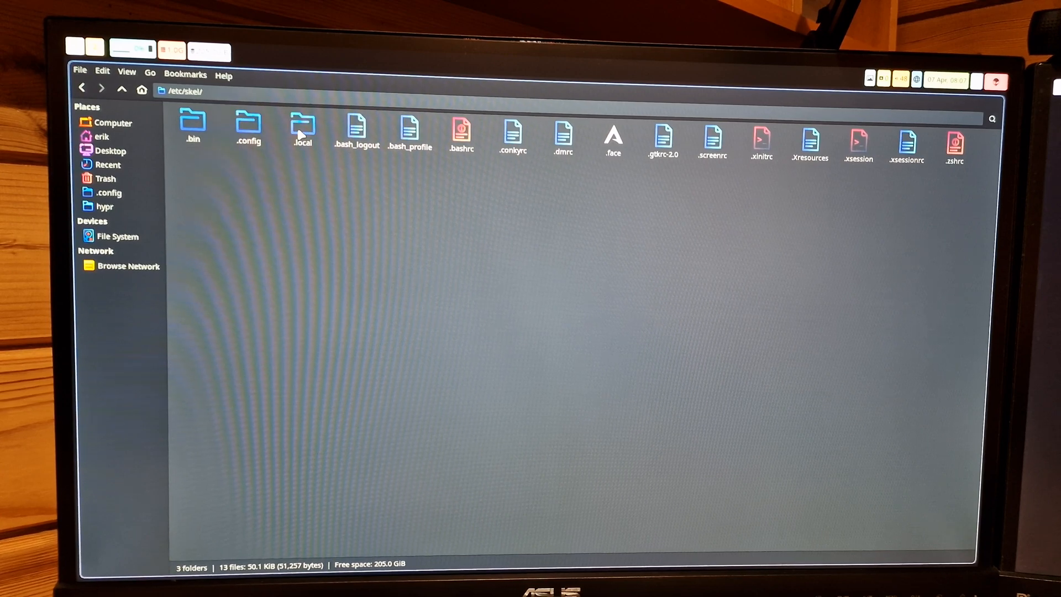
{"action": "double_click", "coordinate": [247, 121]}
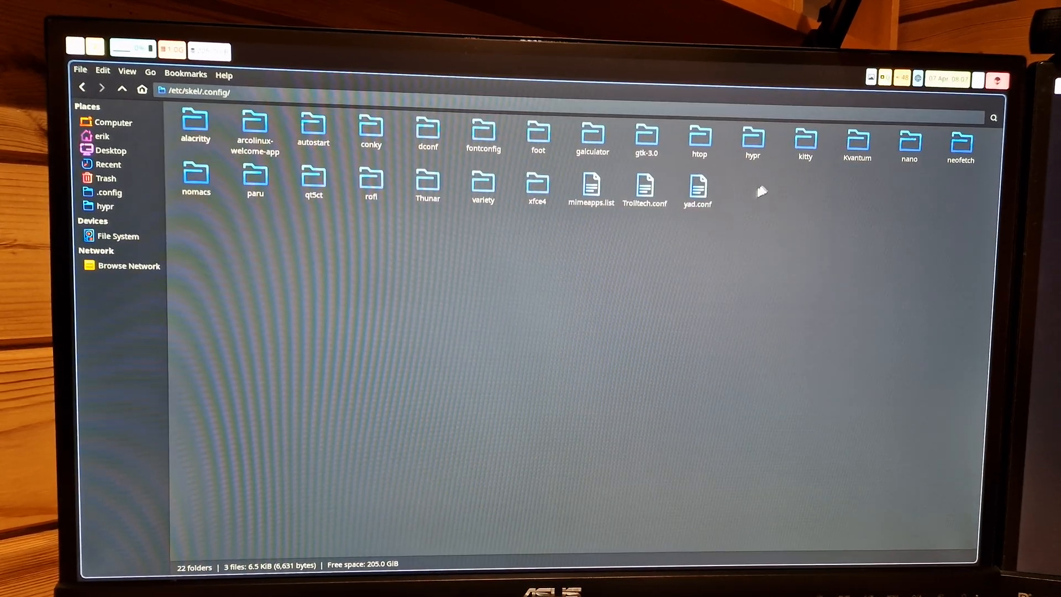
{"action": "left_click", "coordinate": [752, 139]}
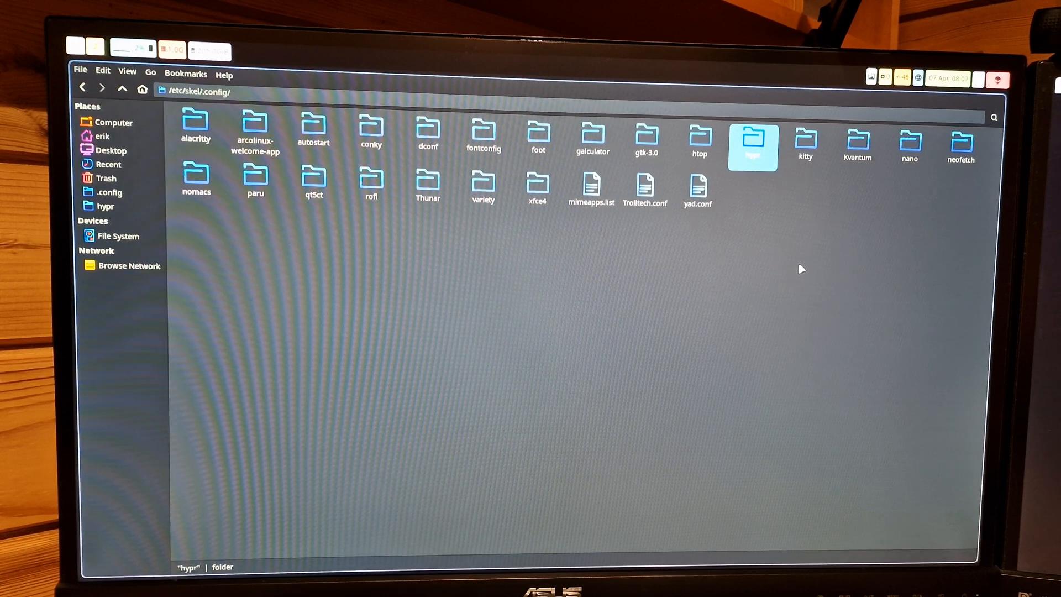
{"action": "left_click", "coordinate": [99, 137]}
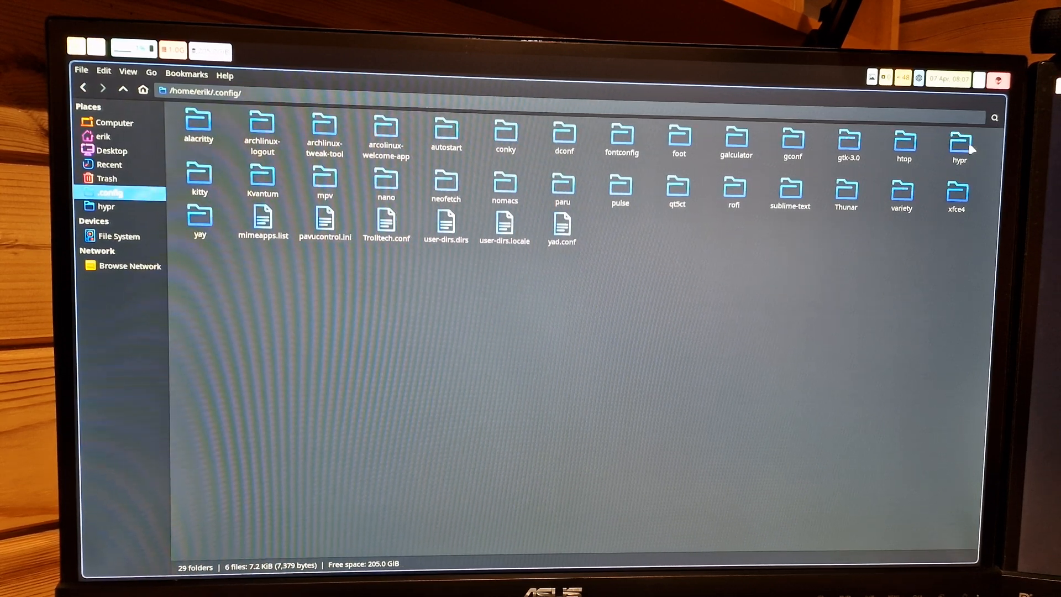
Step: Paste the skeleton hypr folder over ~/.config/hypr, replacing its files
{"action": "left_click", "coordinate": [961, 145]}
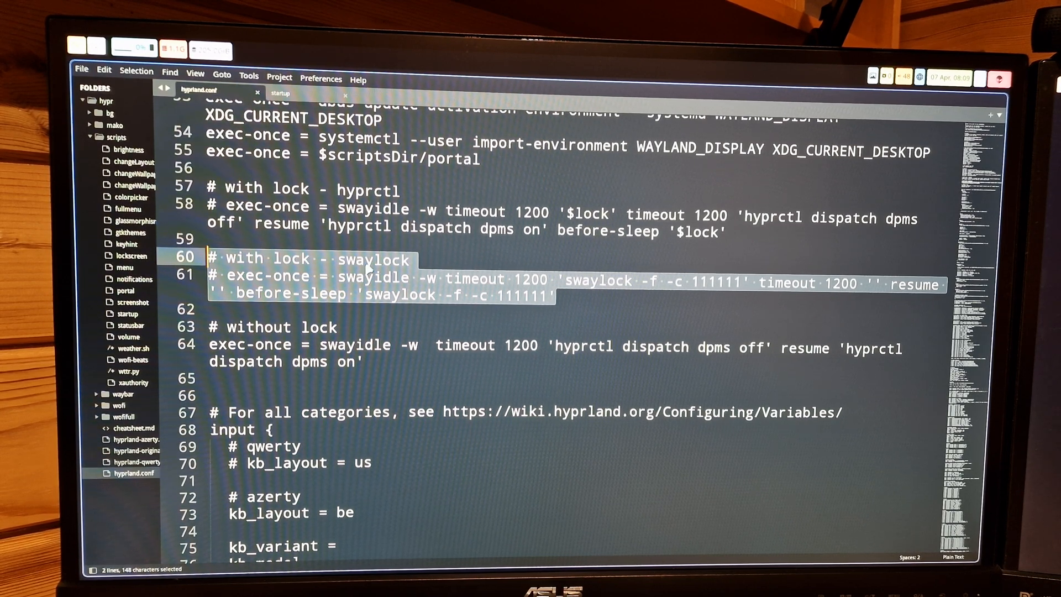
Step: Highlight 'swaylock' in hyprland.conf to review the swayidle lines 57–64
{"action": "double_click", "coordinate": [600, 280]}
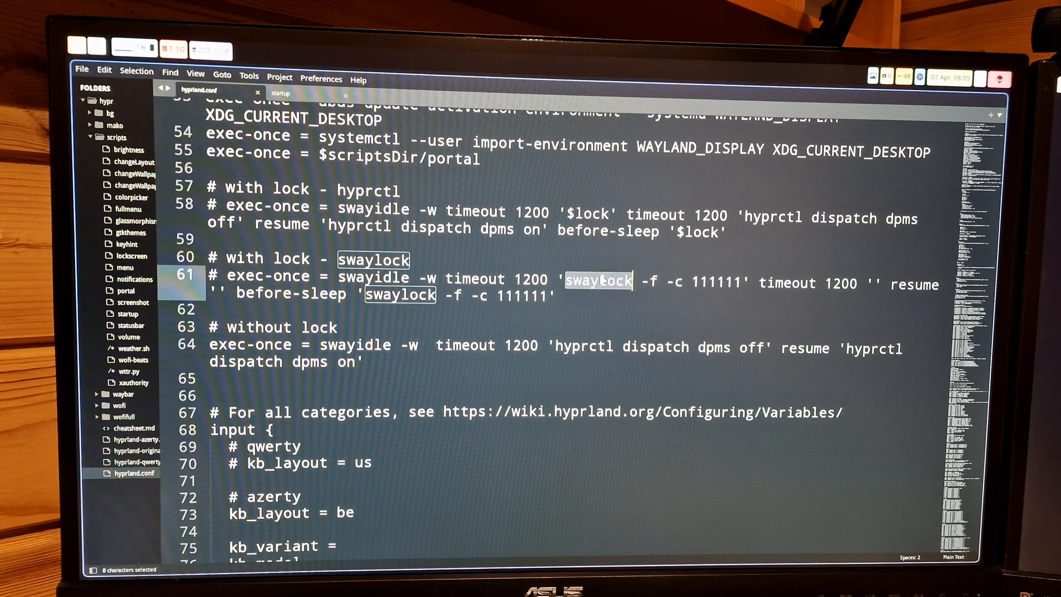